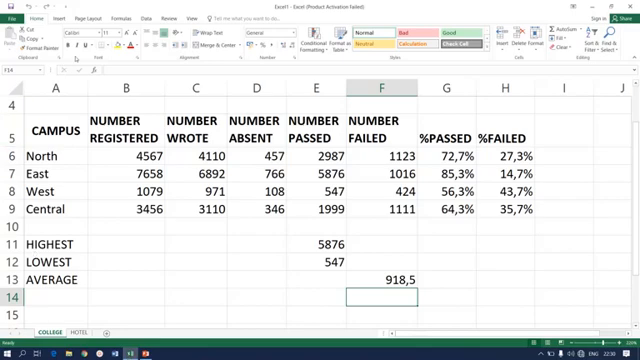
mouse_move(104, 48)
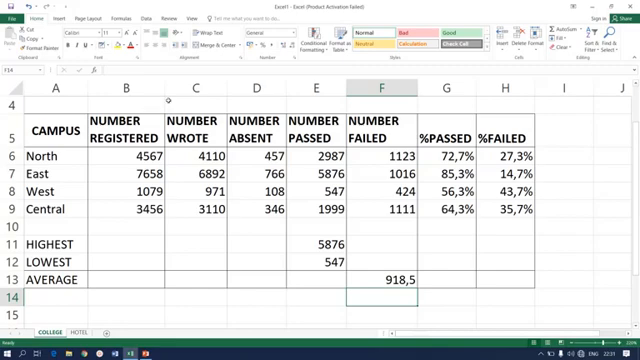
Select the NUMBER WROTE column and hide it via its right-click menu
left_click(196, 86)
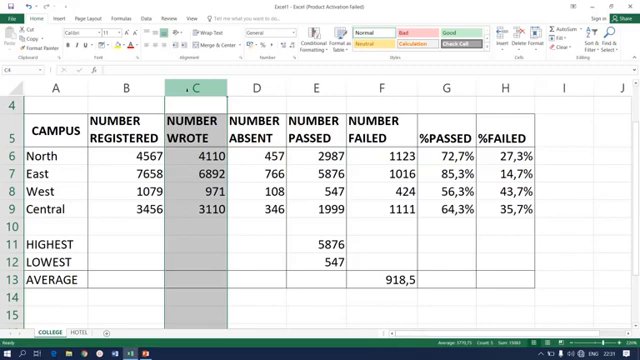
right_click(188, 90)
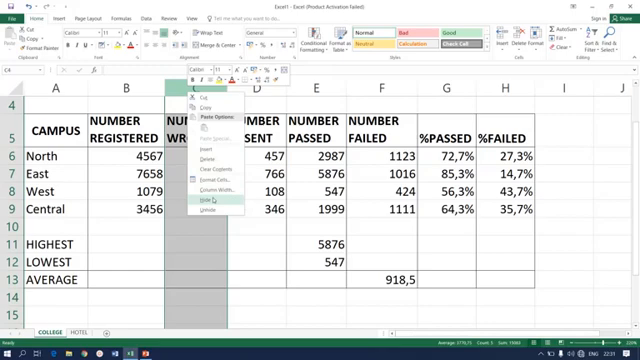
left_click(202, 176)
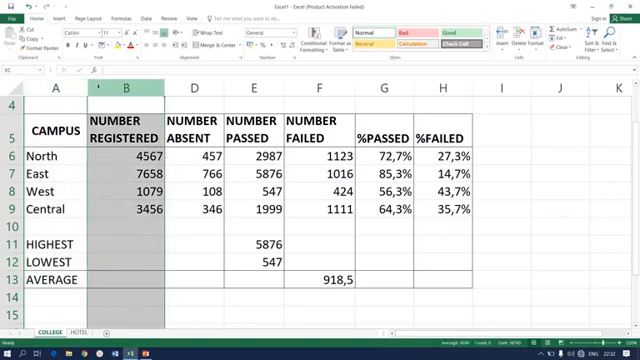
left_click(196, 88)
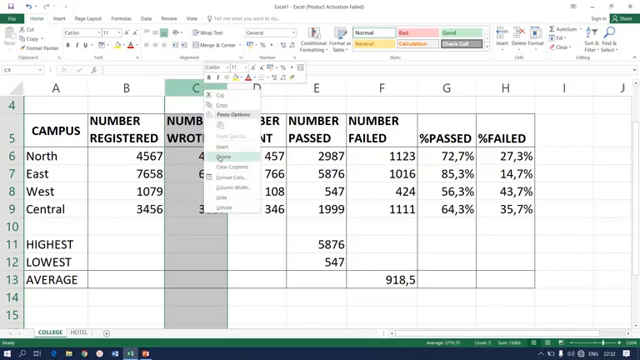
Clear the NUMBER WROTE column's contents, breaking the failed counts and percentages
left_click(208, 156)
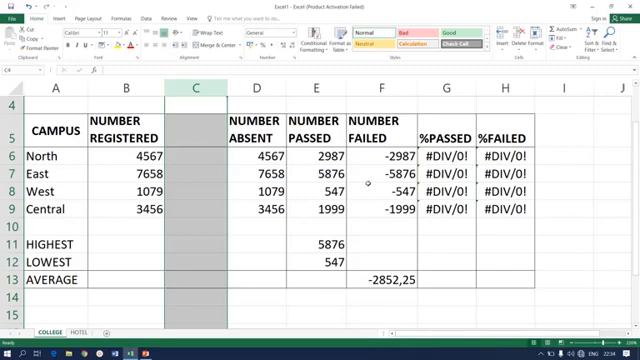
left_click(436, 168)
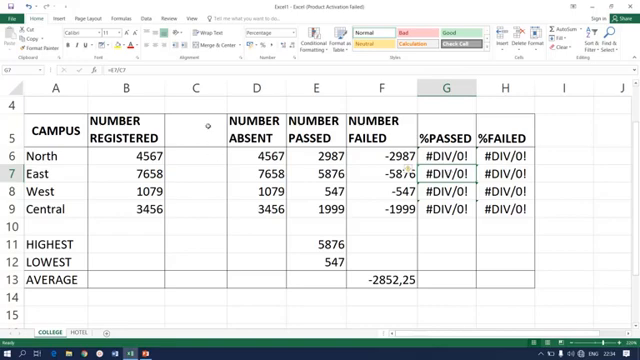
left_click(196, 90)
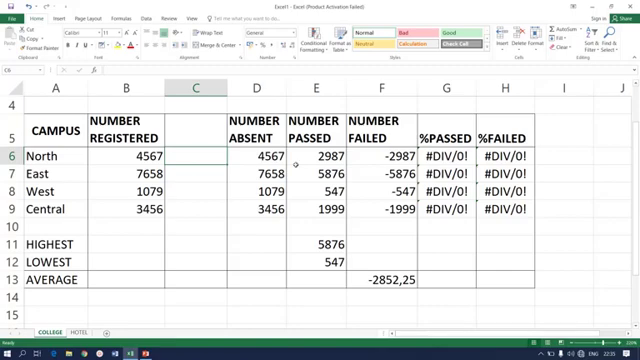
Select a cell below the campus table for the MAX, MIN and AVERAGE formulas
left_click(424, 164)
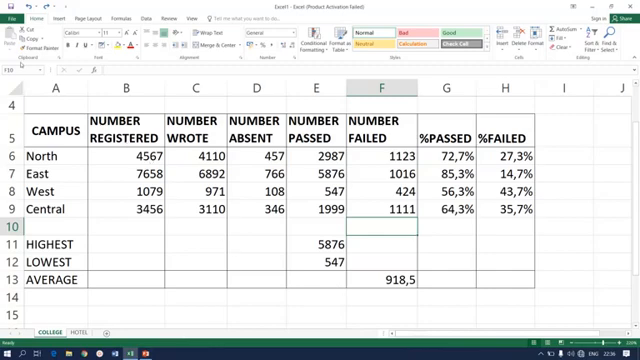
Set the printout to Print One Sided in the Backstage print settings
left_click(20, 18)
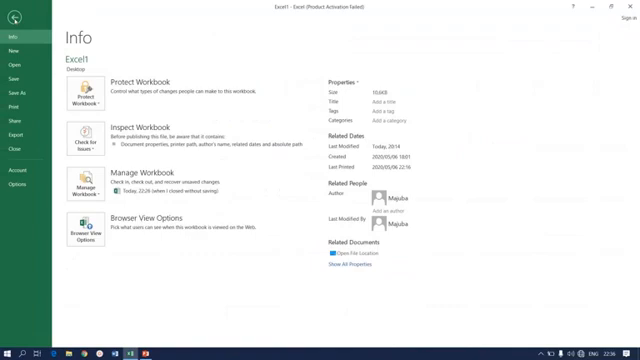
left_click(12, 104)
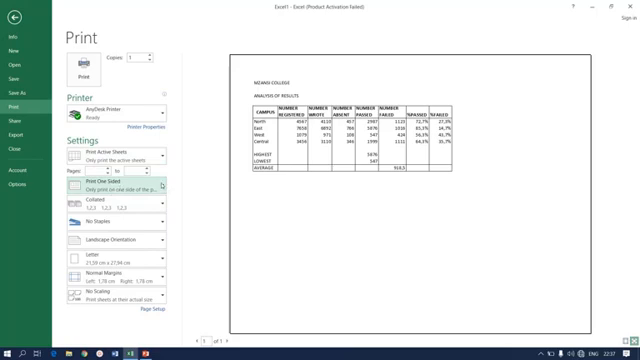
left_click(120, 192)
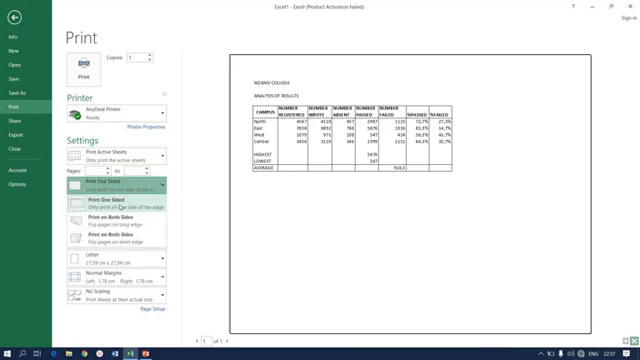
mouse_move(100, 212)
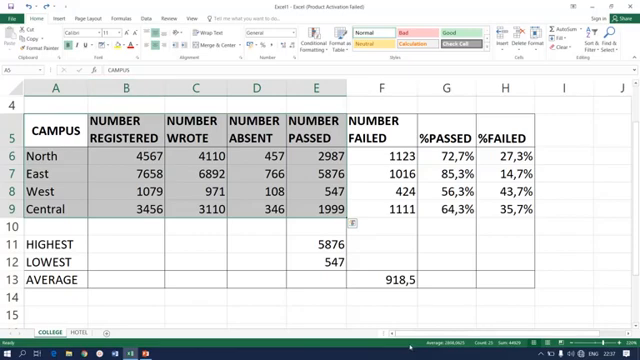
Return to the sheet, mark the A5:E9 campus figures and go back to File
left_click(48, 88)
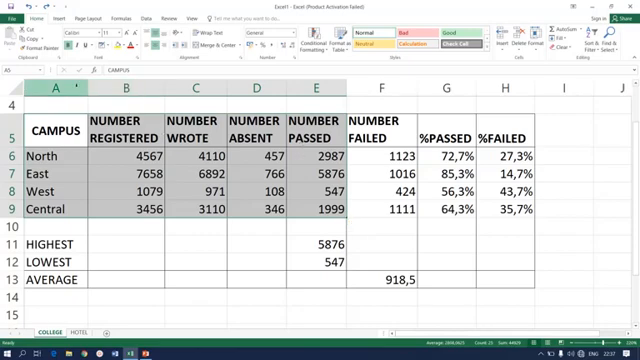
left_click(16, 18)
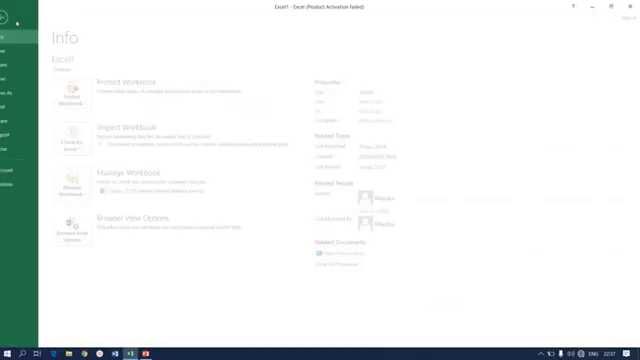
Preview the printout and choose which part of the sheet to print
left_click(16, 98)
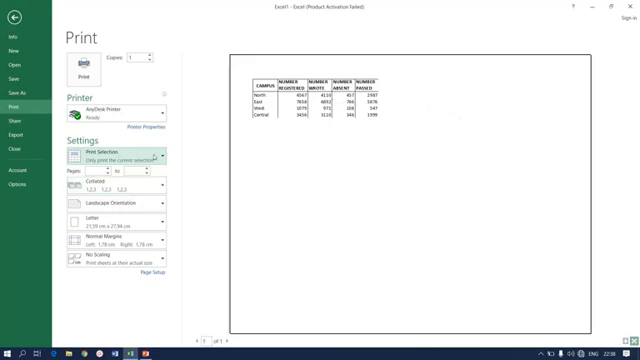
left_click(120, 160)
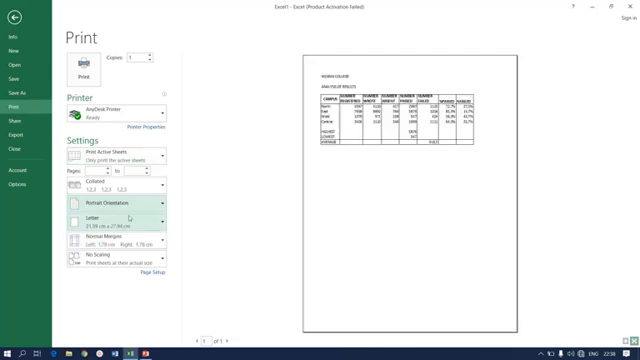
Set the active-sheet printout to Landscape Orientation
left_click(116, 204)
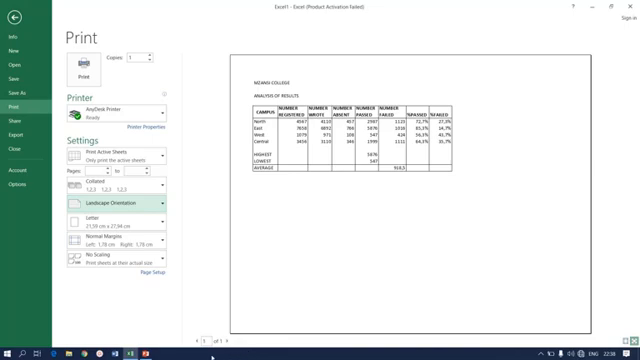
mouse_move(468, 272)
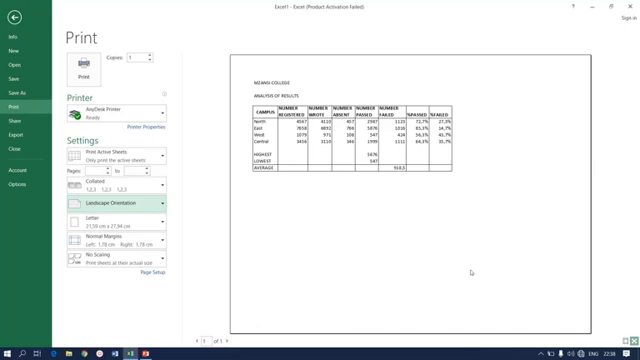
mouse_move(470, 270)
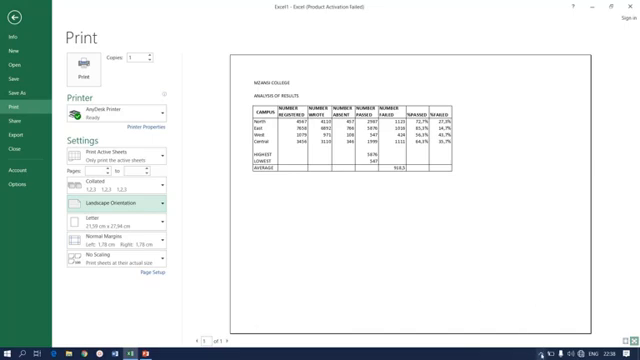